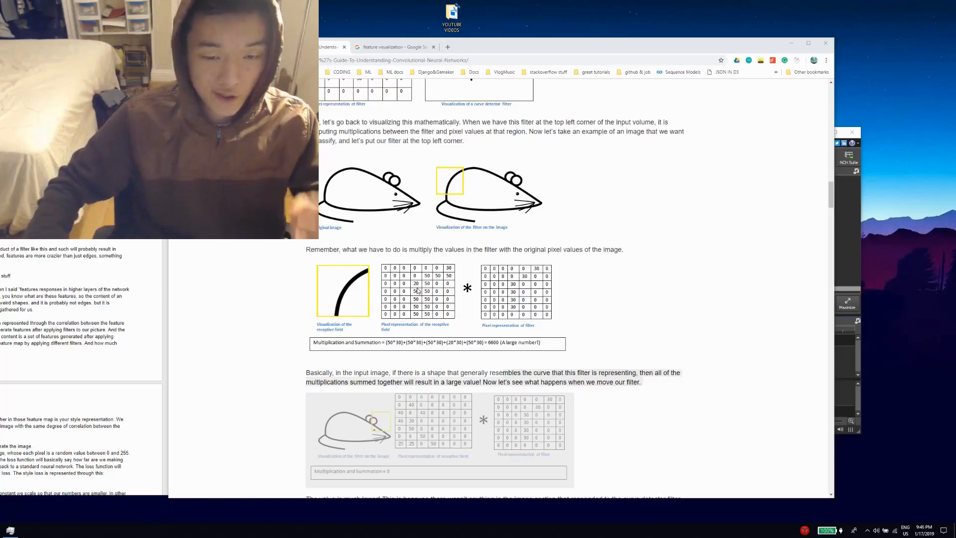
{"action": "mouse_move", "coordinate": [394, 46]}
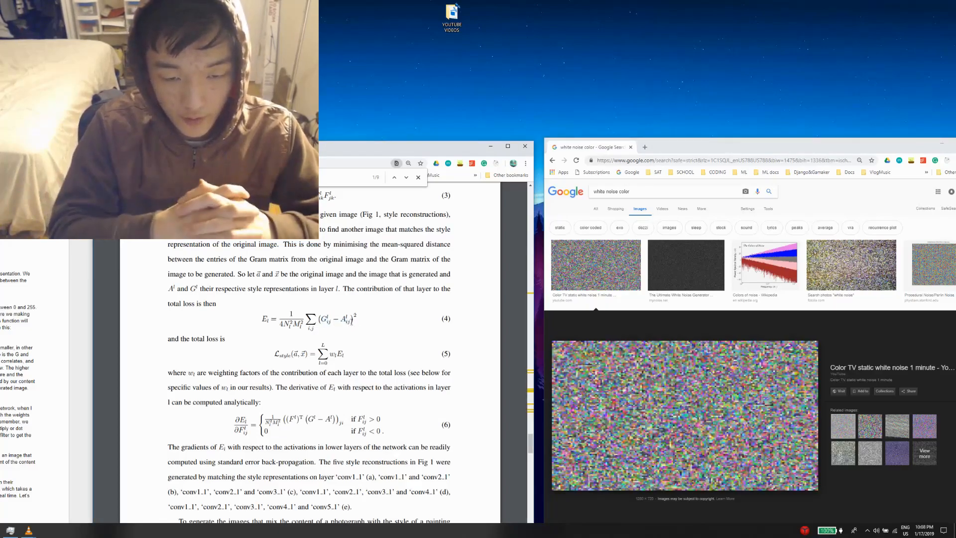
{"action": "scroll", "scroll_direction": "up", "scroll_amount": 3}
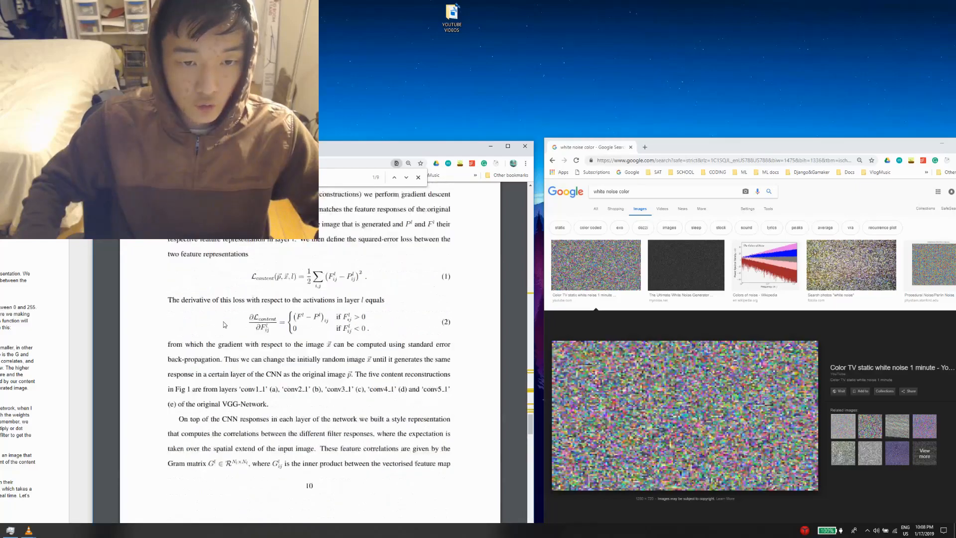
{"action": "scroll", "scroll_direction": "down", "scroll_amount": 3}
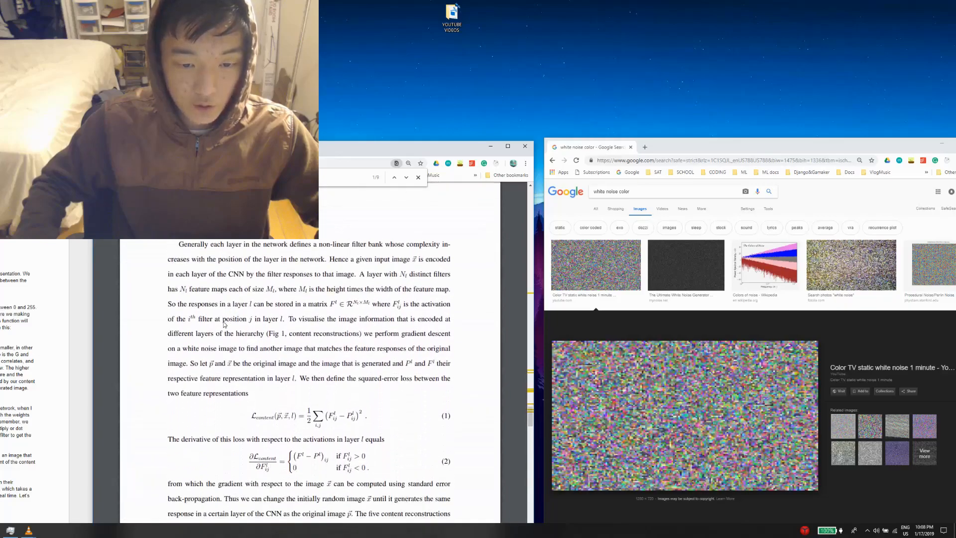
{"action": "scroll", "scroll_direction": "down", "scroll_amount": 3}
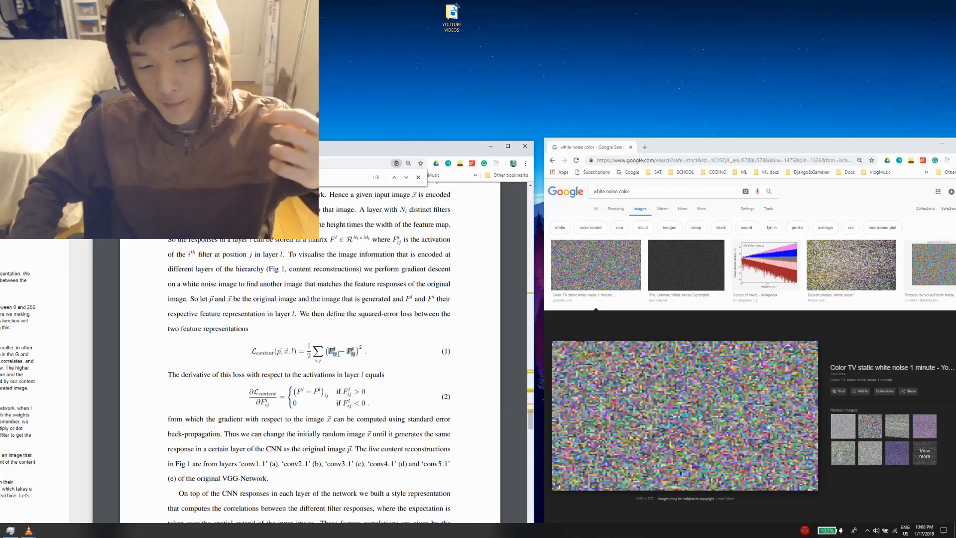
{"action": "scroll", "scroll_direction": "down", "scroll_amount": 3}
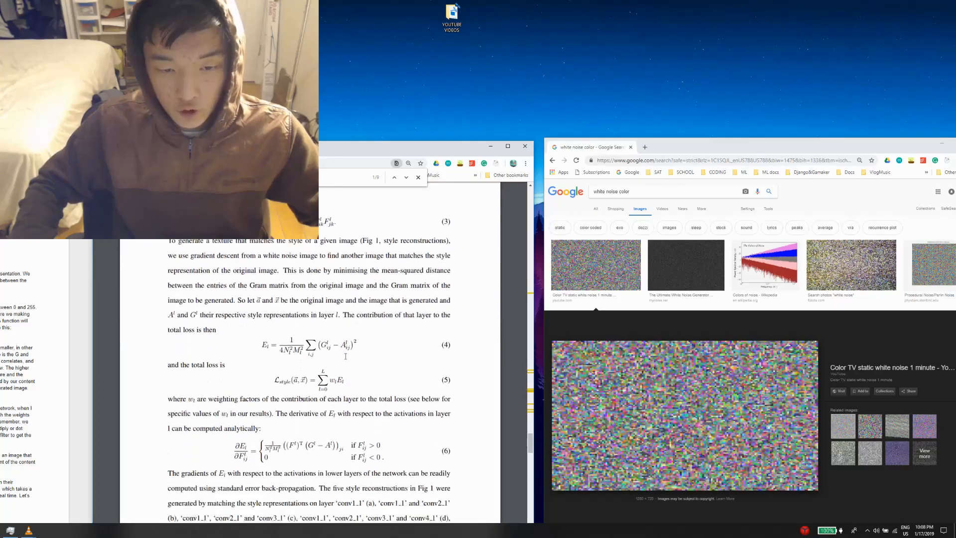
{"action": "scroll", "scroll_direction": "down", "scroll_amount": 3}
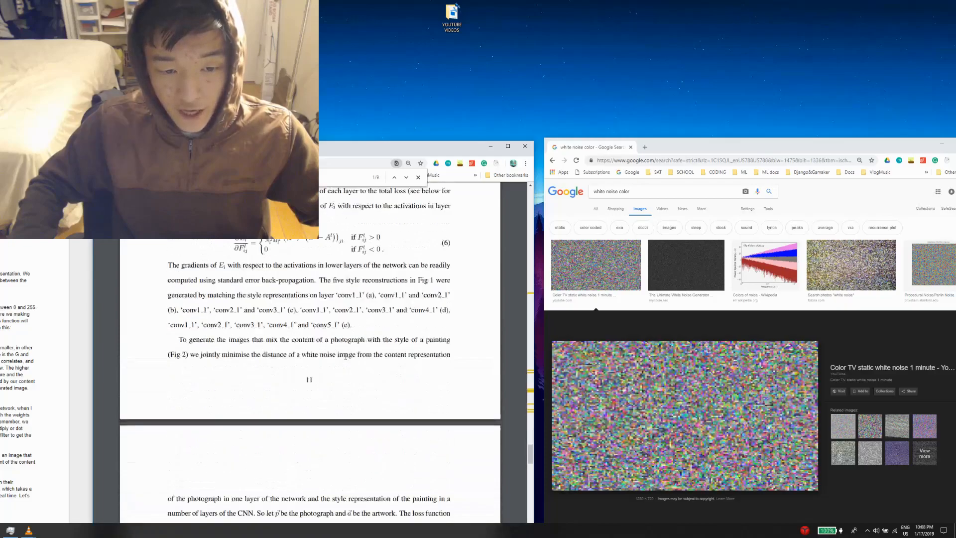
{"action": "scroll", "scroll_direction": "down", "scroll_amount": 3}
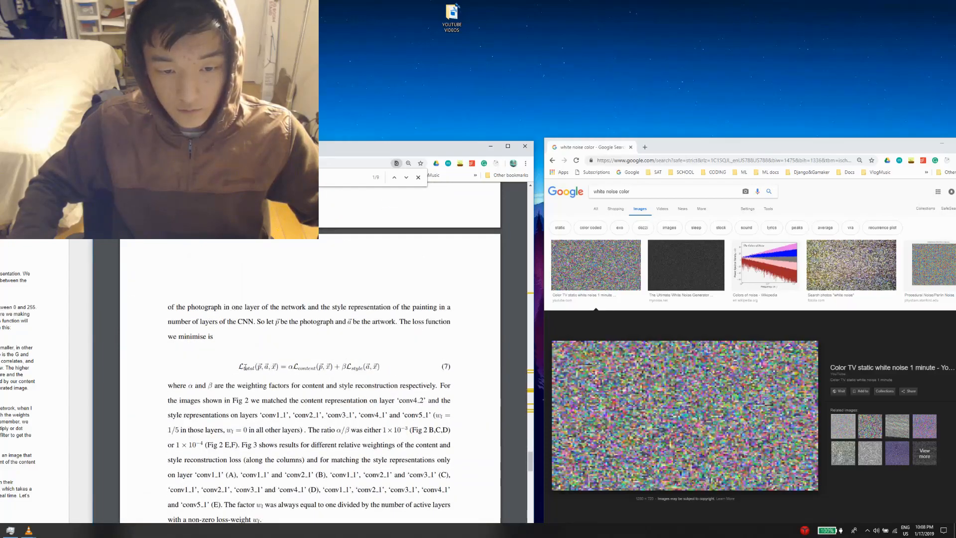